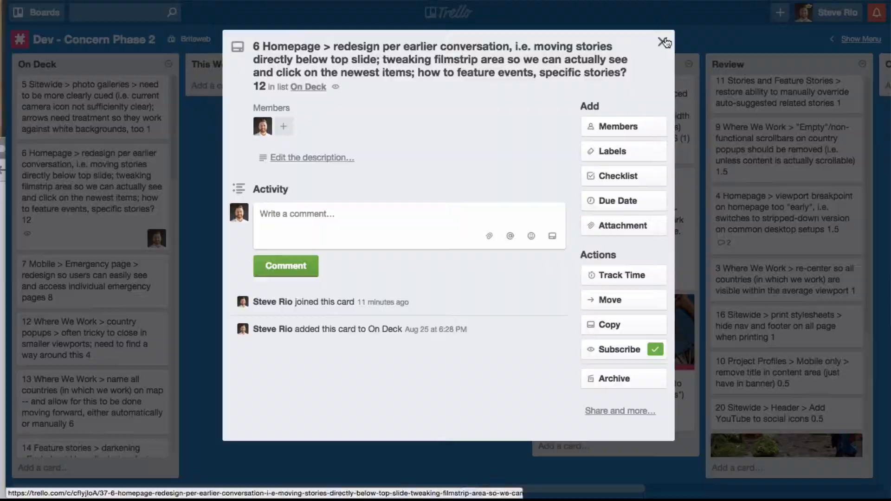
Close the homepage redesign card's detail window to get back to the board
left_click(665, 42)
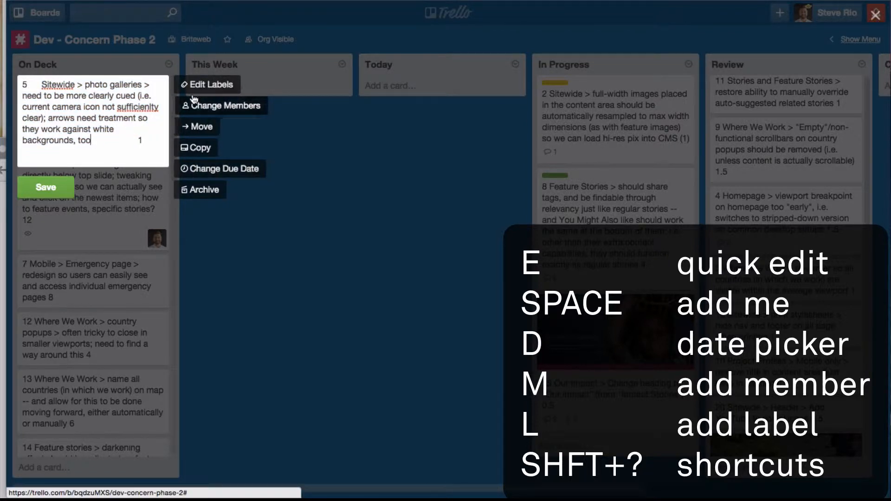
mouse_move(196, 195)
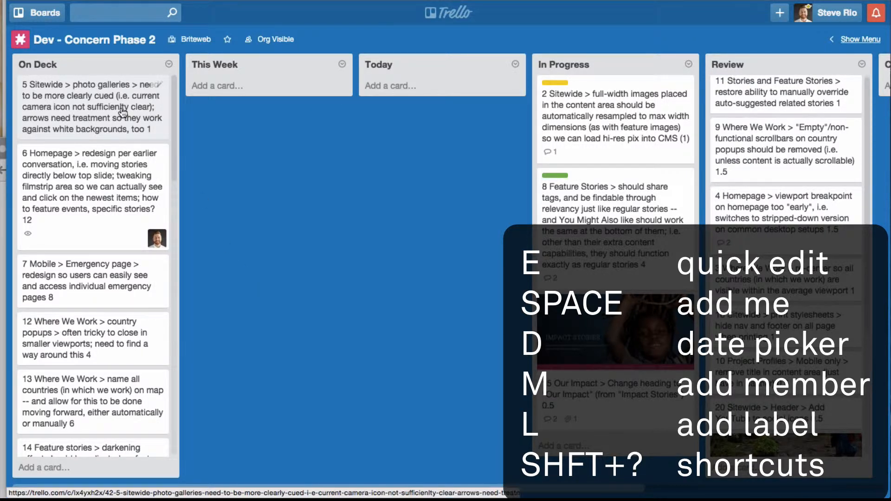
Label the photo galleries card with Client Response Needed and Clarification Needed via the shortcut picker
key("m")
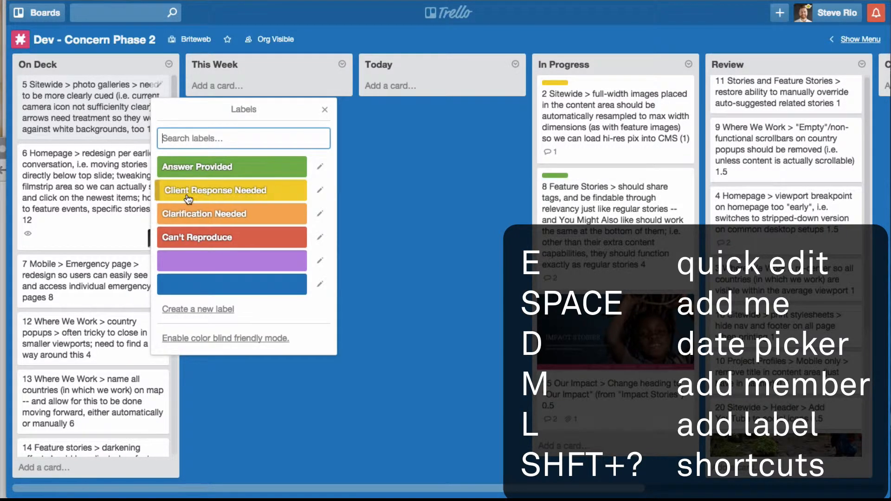
left_click(230, 189)
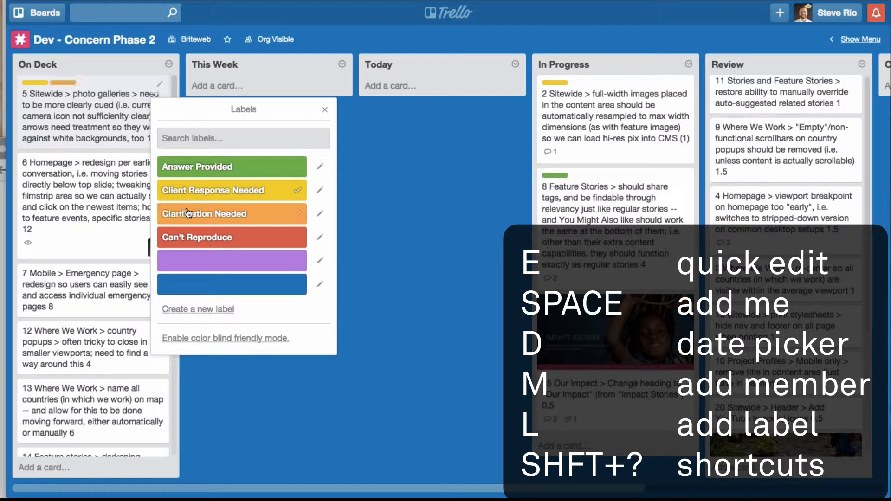
left_click(325, 110)
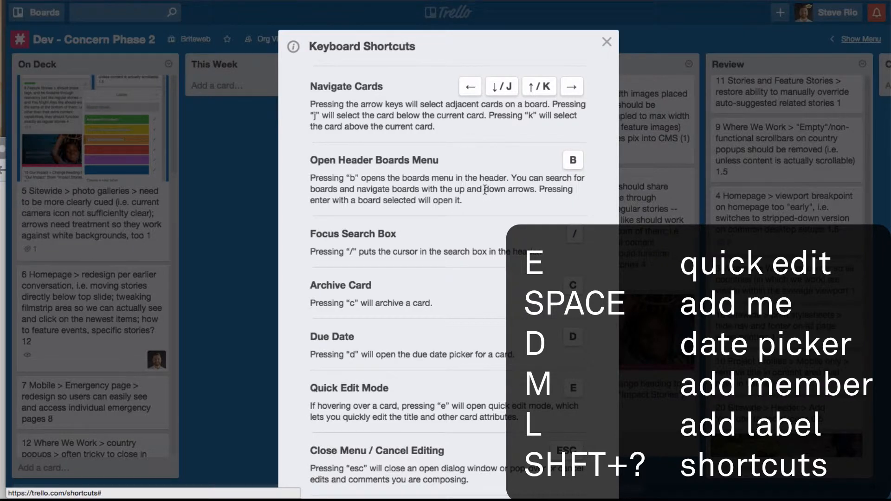
mouse_move(607, 44)
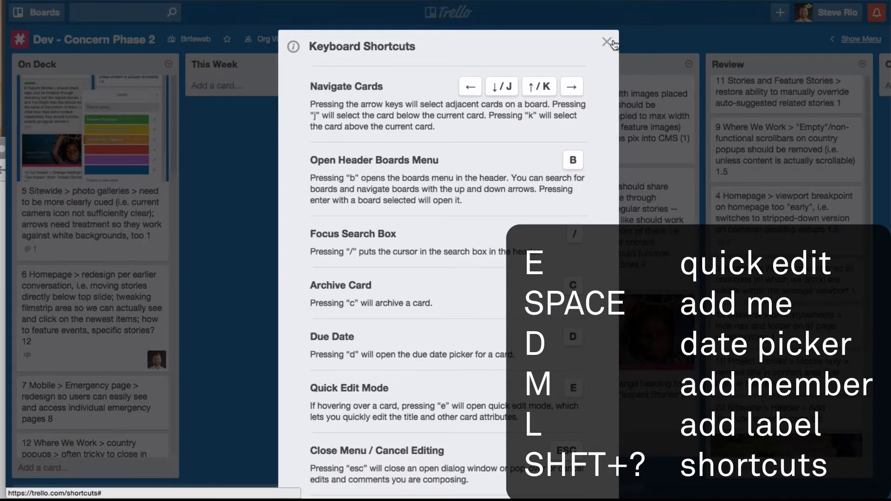
Dismiss the keyboard shortcuts reference and bring up the account menu from the header
left_click(609, 42)
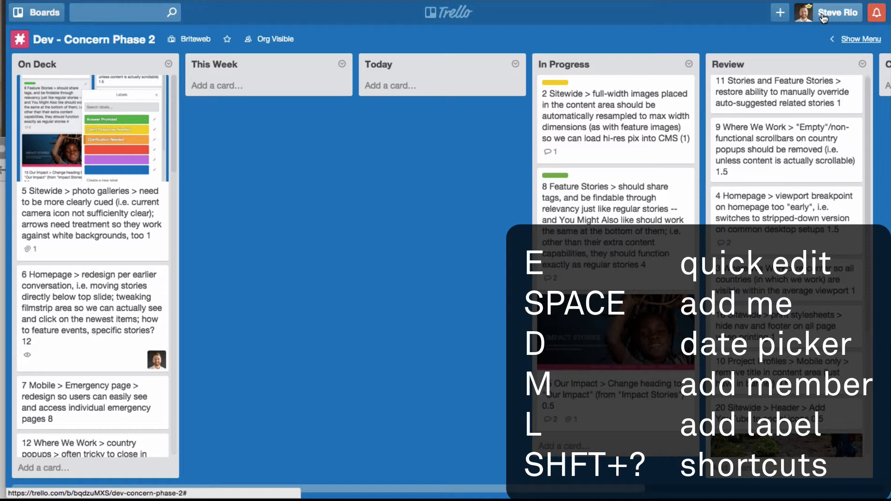
left_click(827, 12)
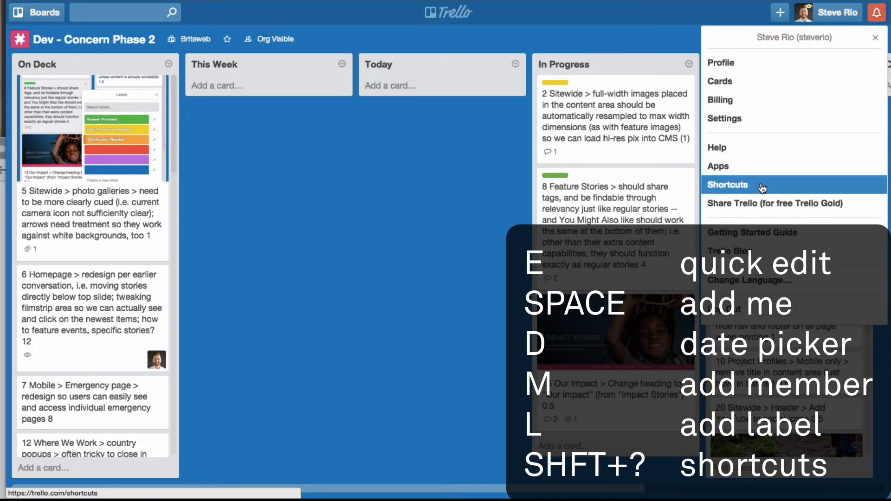